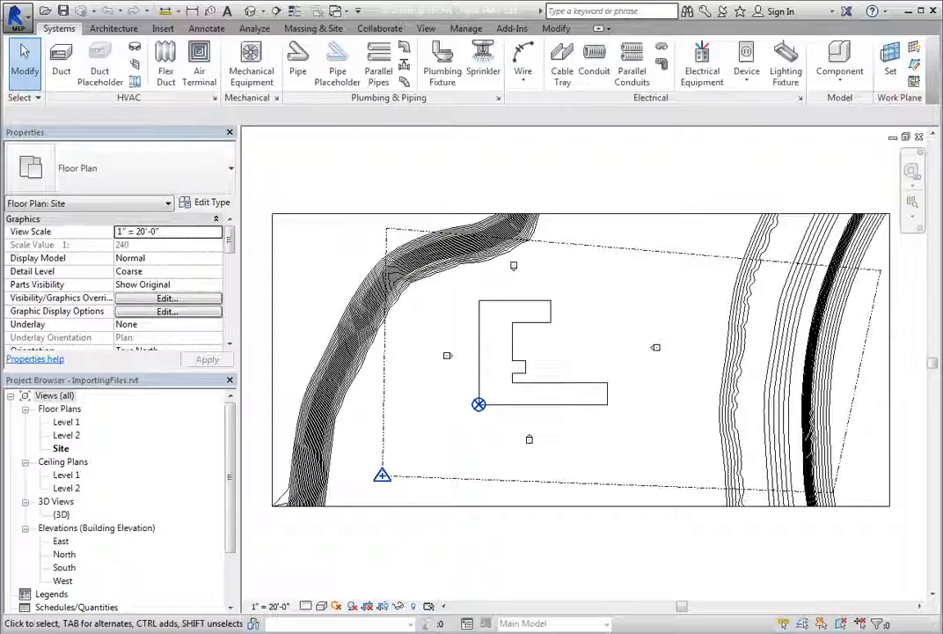
- Show the Insert ribbon with the tools for linking and importing files
left_click(162, 28)
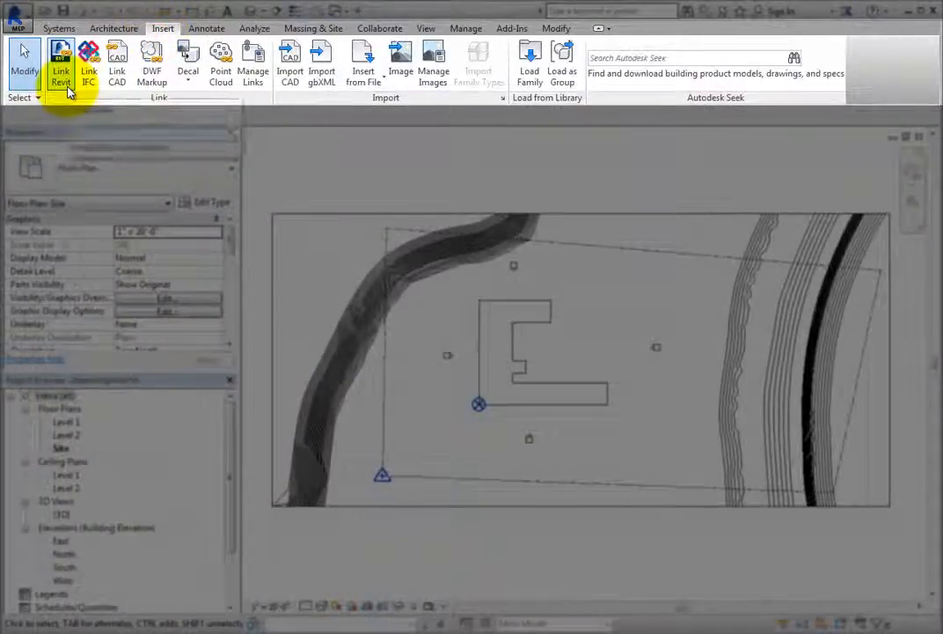
mouse_move(60, 61)
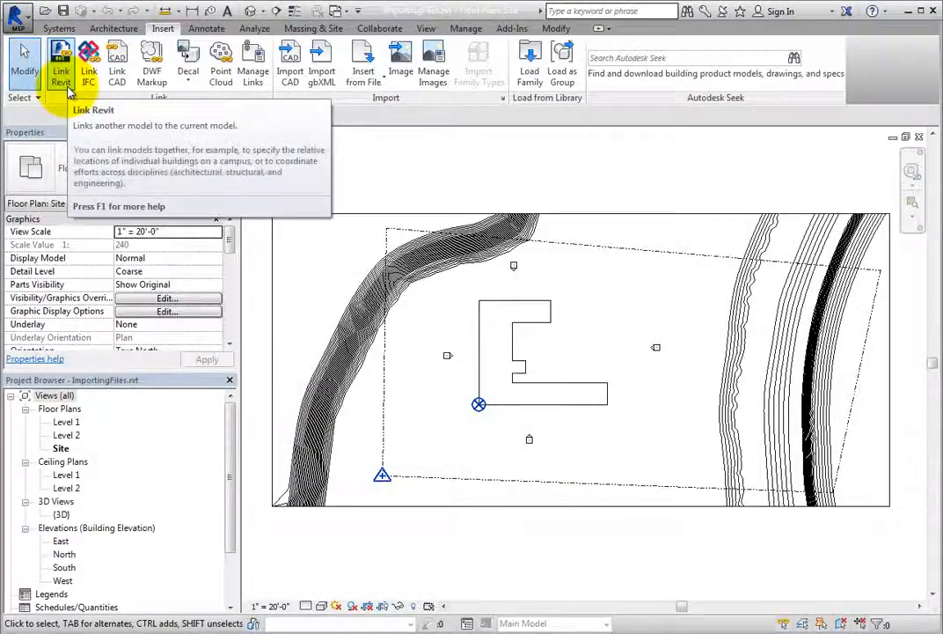
- Link RevitLink.rvt into the site plan with Auto - Center to Center positioning
left_click(60, 61)
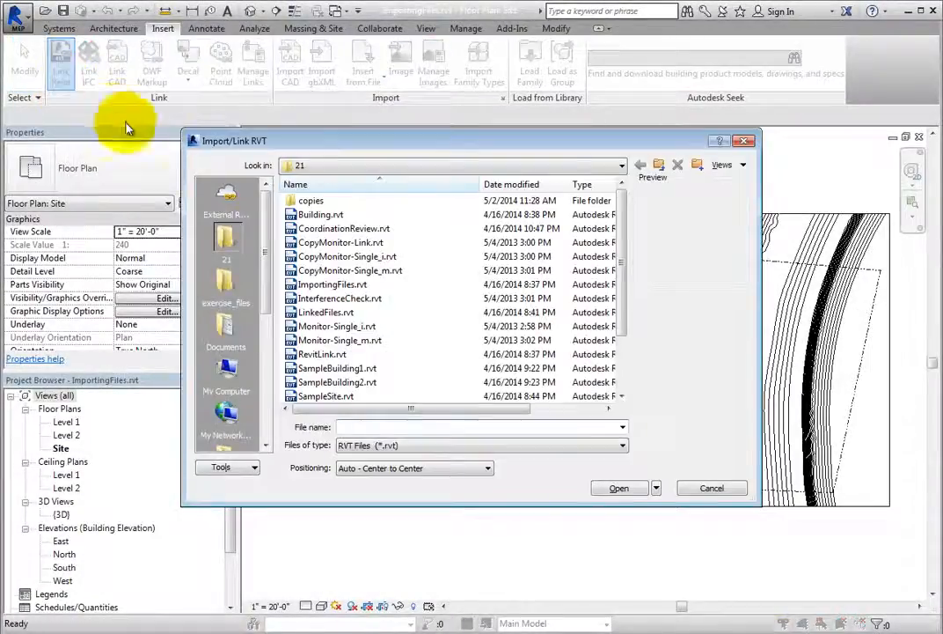
left_click(324, 352)
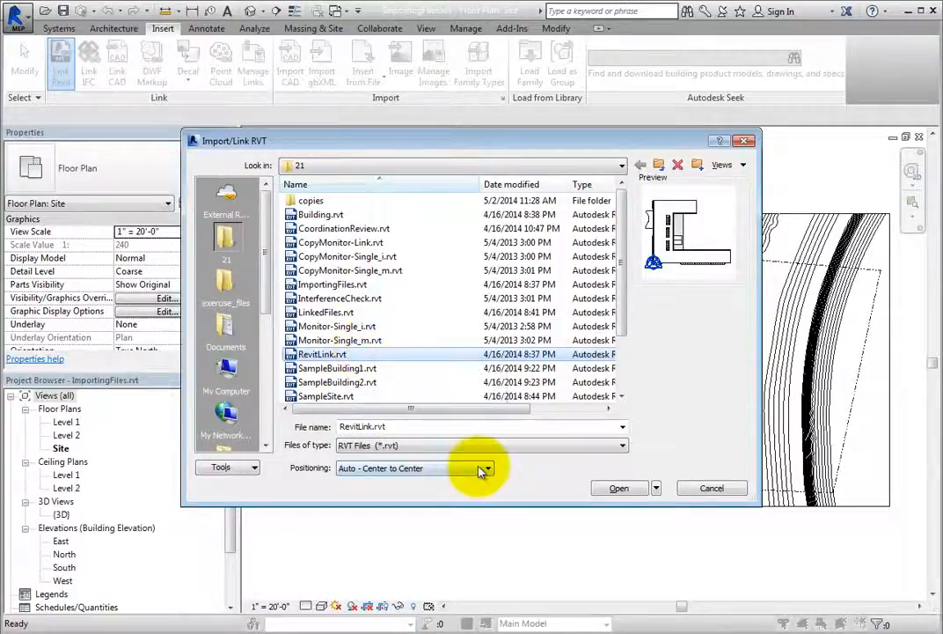
left_click(486, 468)
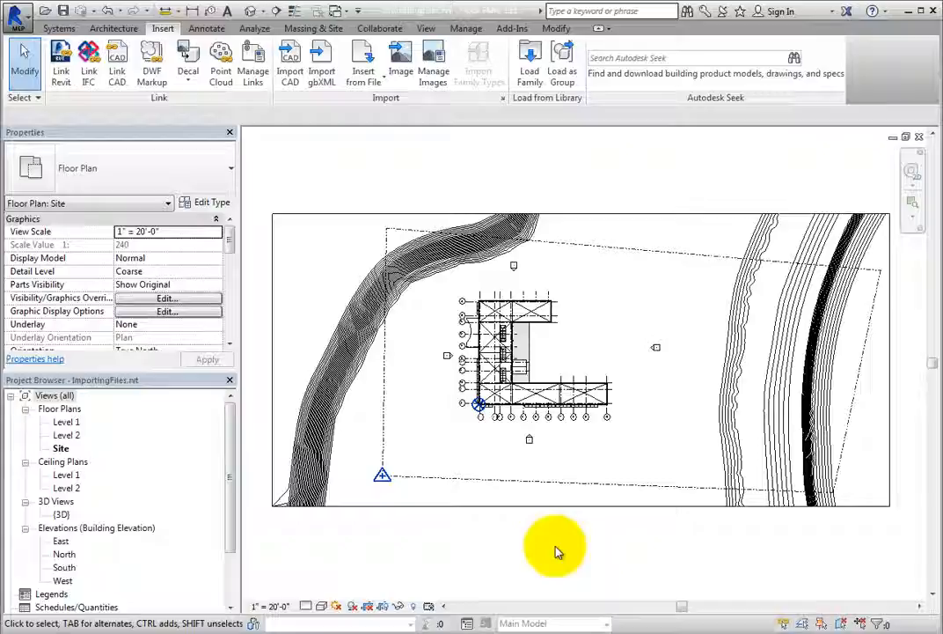
- Select the linked RevitLink.rvt model and review its Bind Link and Manage Links options across the ribbon
left_click(564, 419)
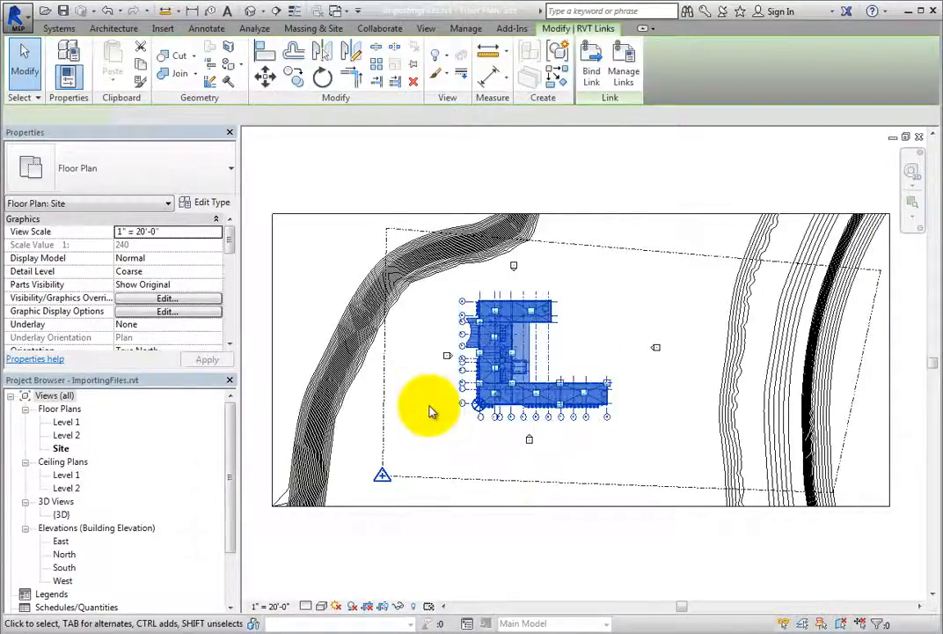
left_click(476, 361)
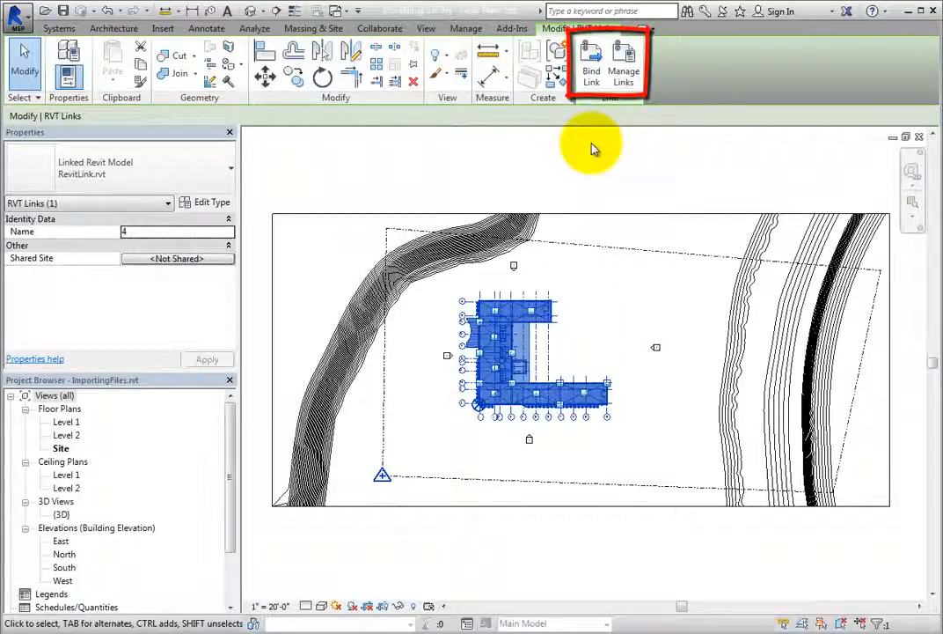
mouse_move(592, 67)
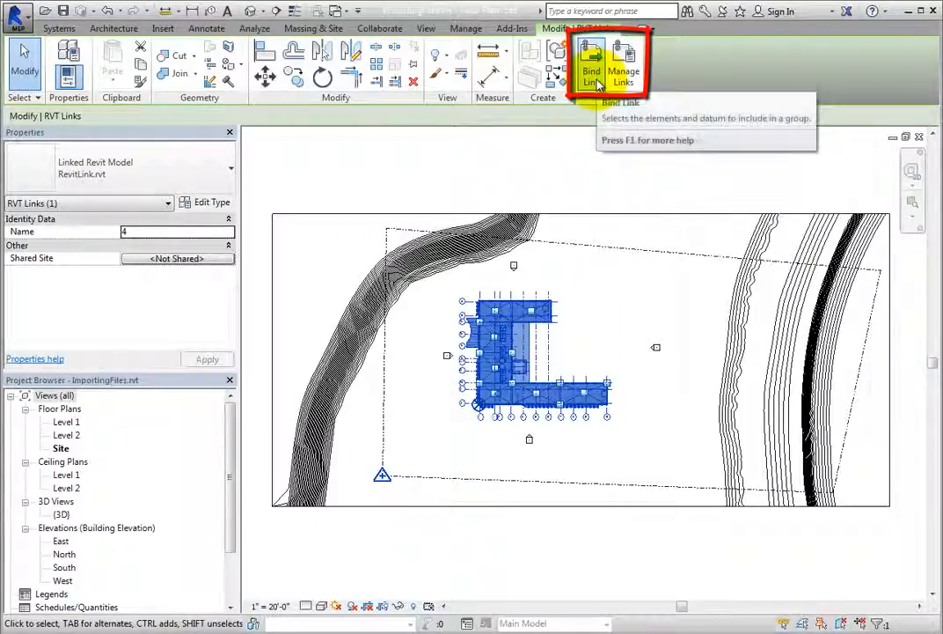
mouse_move(592, 70)
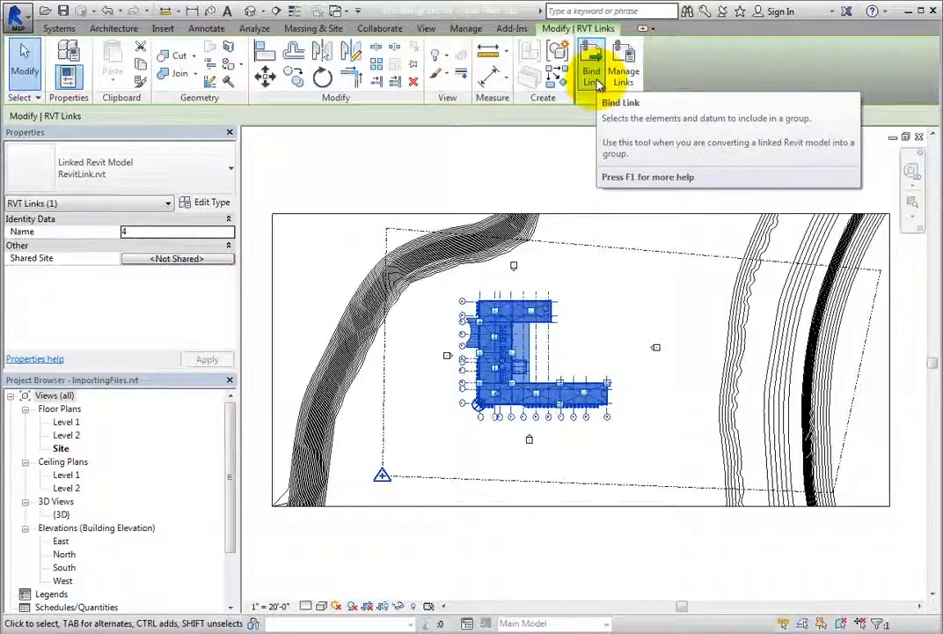
mouse_move(623, 62)
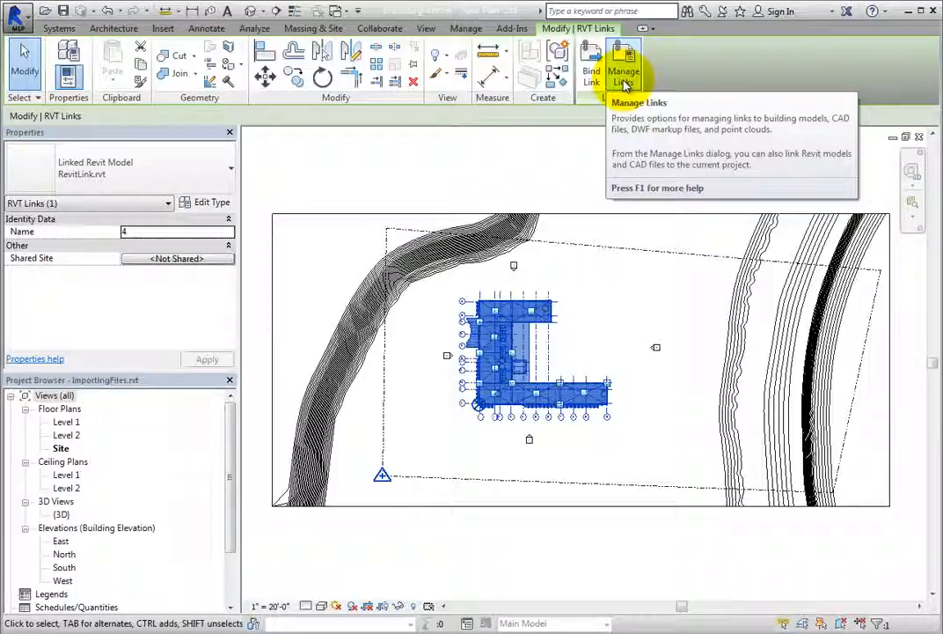
left_click(164, 28)
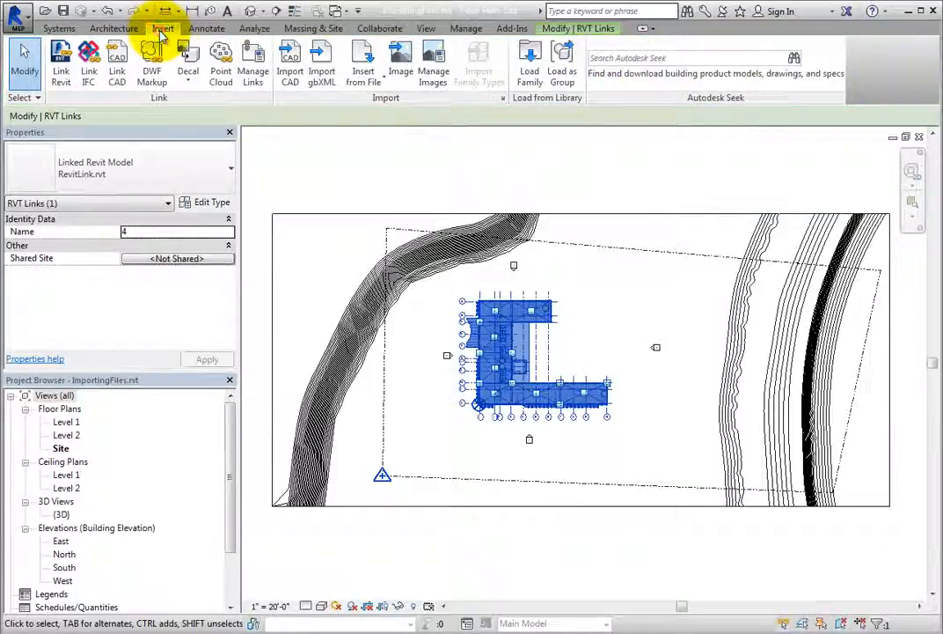
mouse_move(253, 62)
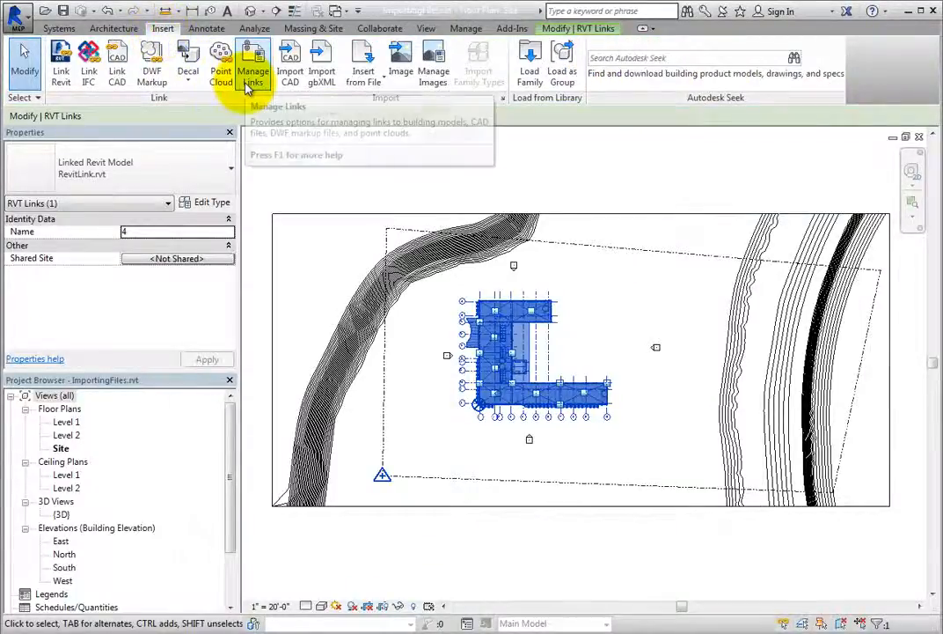
mouse_move(466, 28)
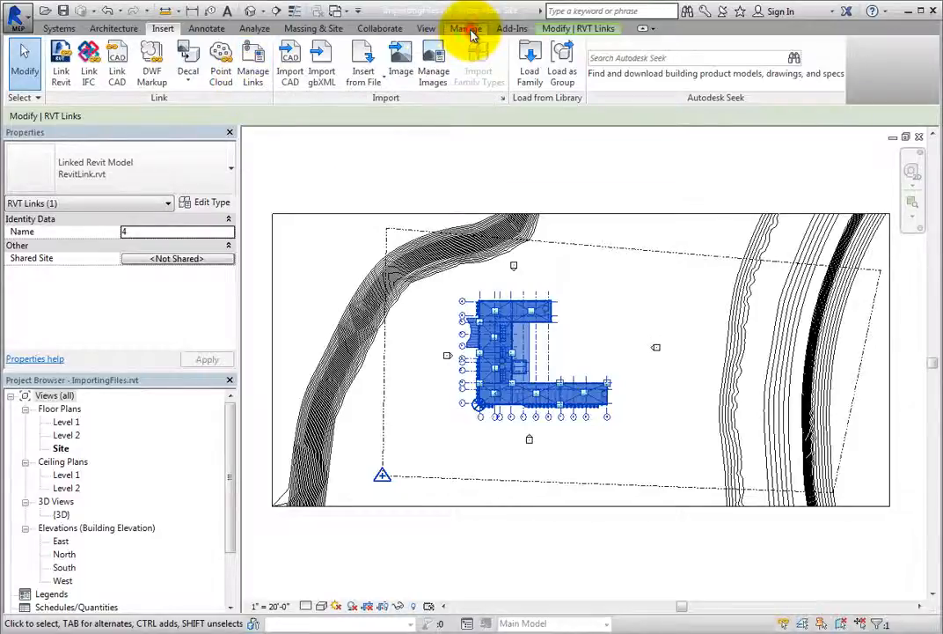
left_click(465, 28)
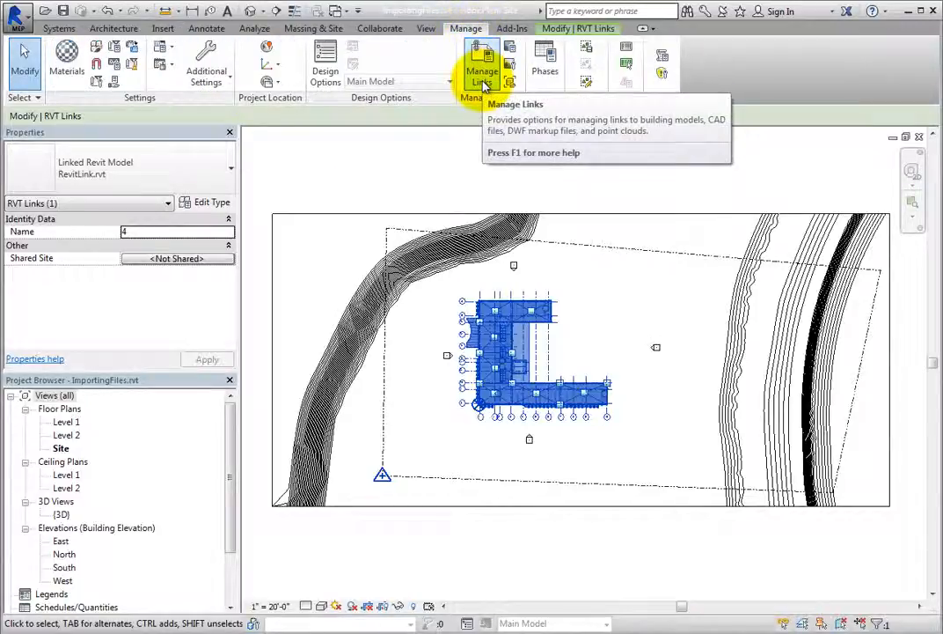
left_click(449, 261)
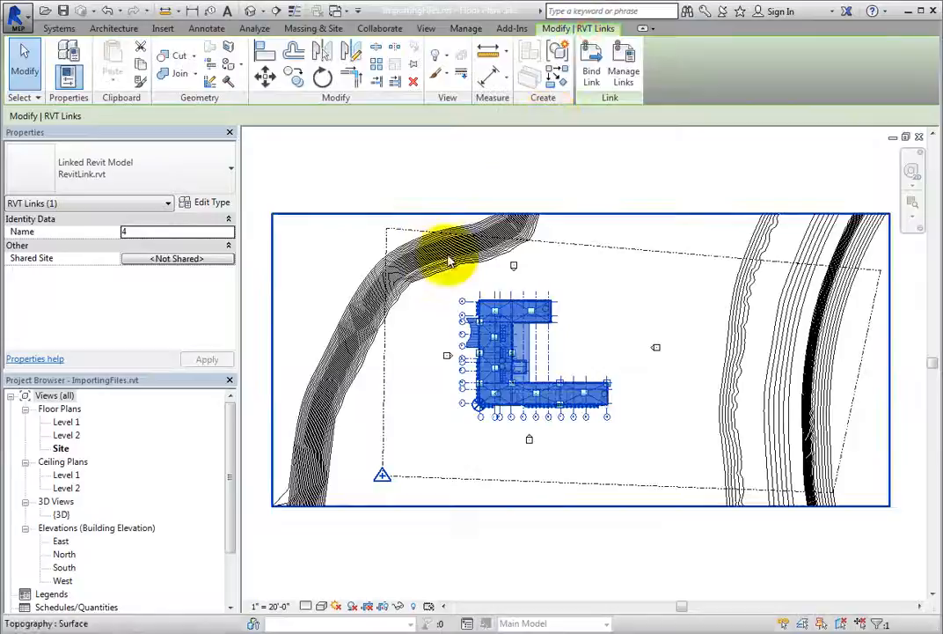
- Deselect the building and bring up the context menu on the Project Browser's Revit Links node
left_click(162, 28)
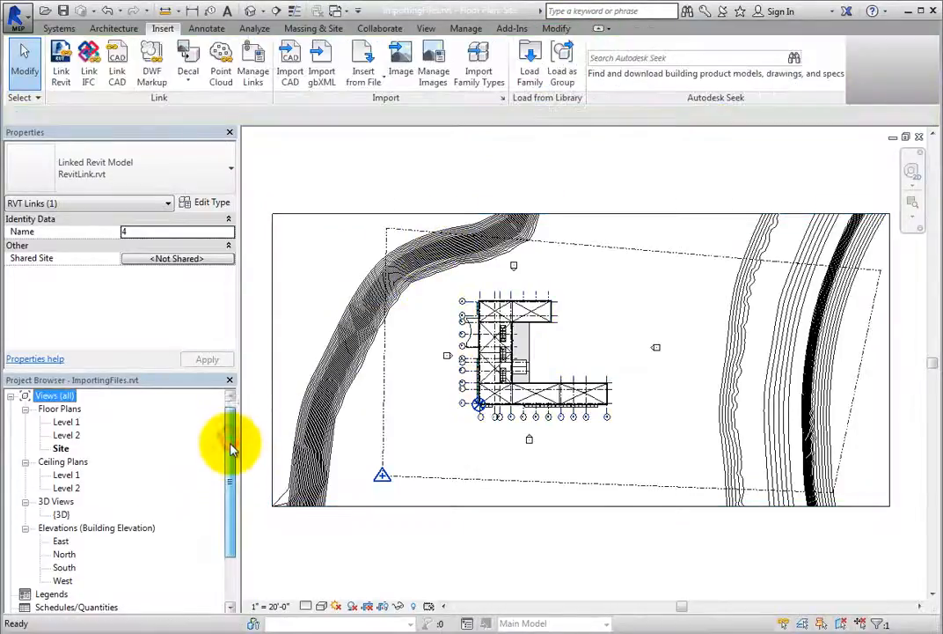
scroll("down", 3)
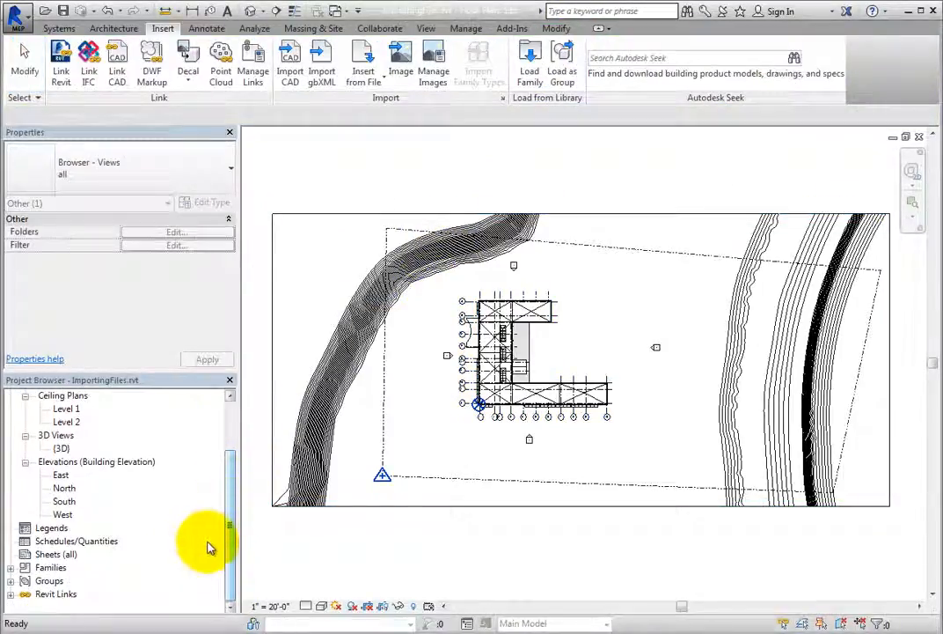
right_click(56, 593)
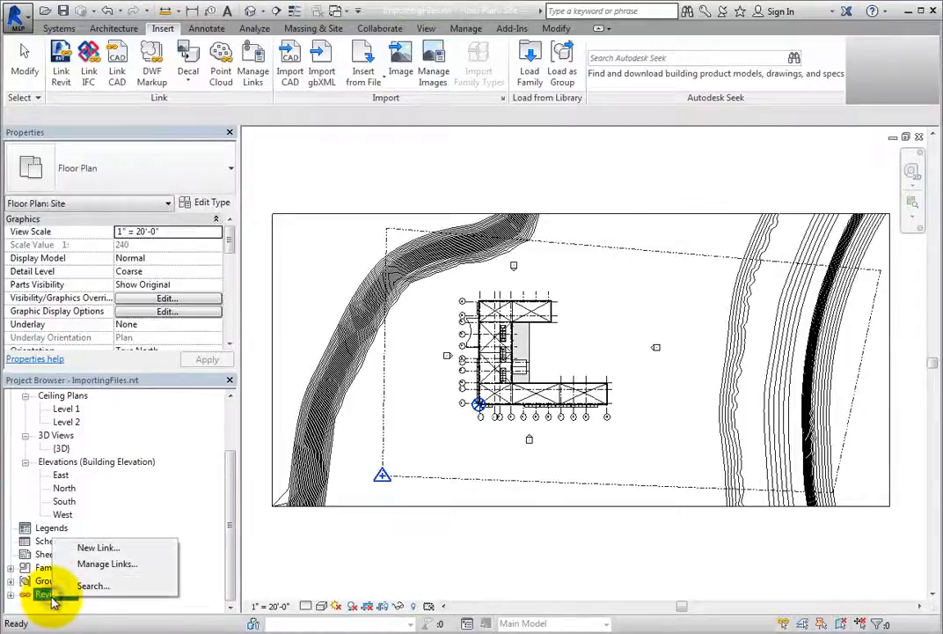
mouse_move(107, 564)
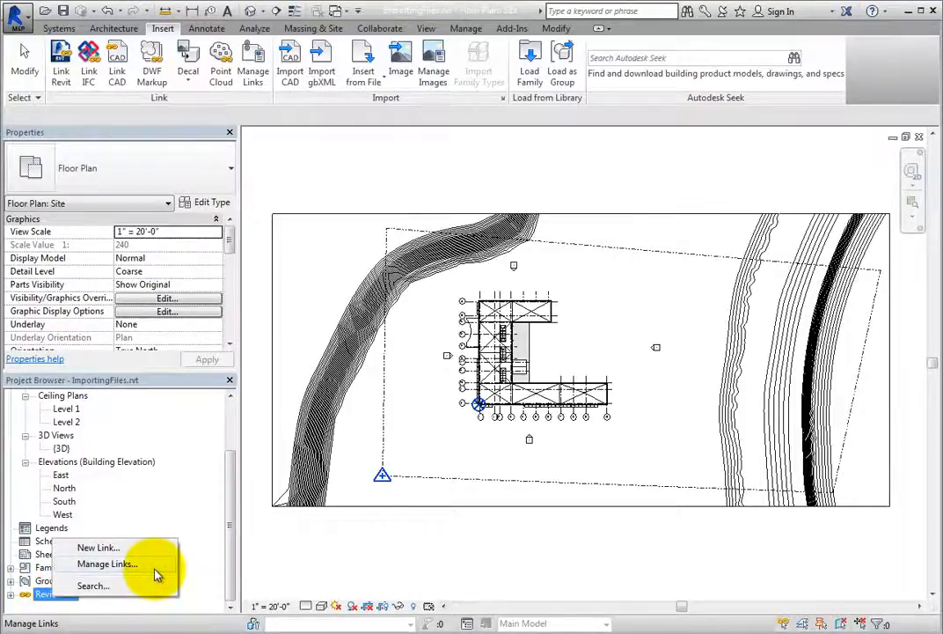
- Review the Manage Links tabs for CAD, DWF and point clouds, ending on Revit with RevitLink.rvt loaded
left_click(106, 563)
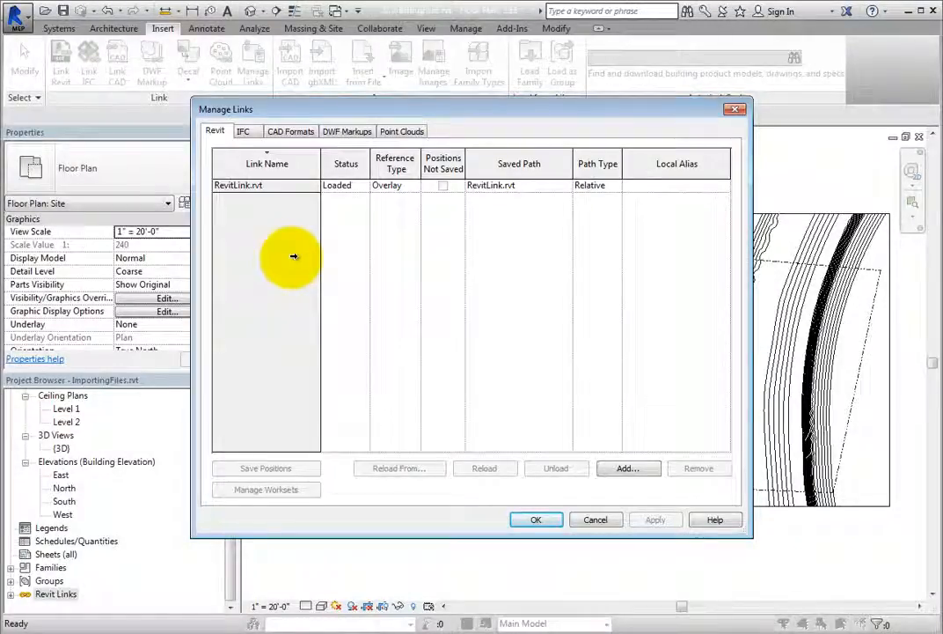
left_click(243, 130)
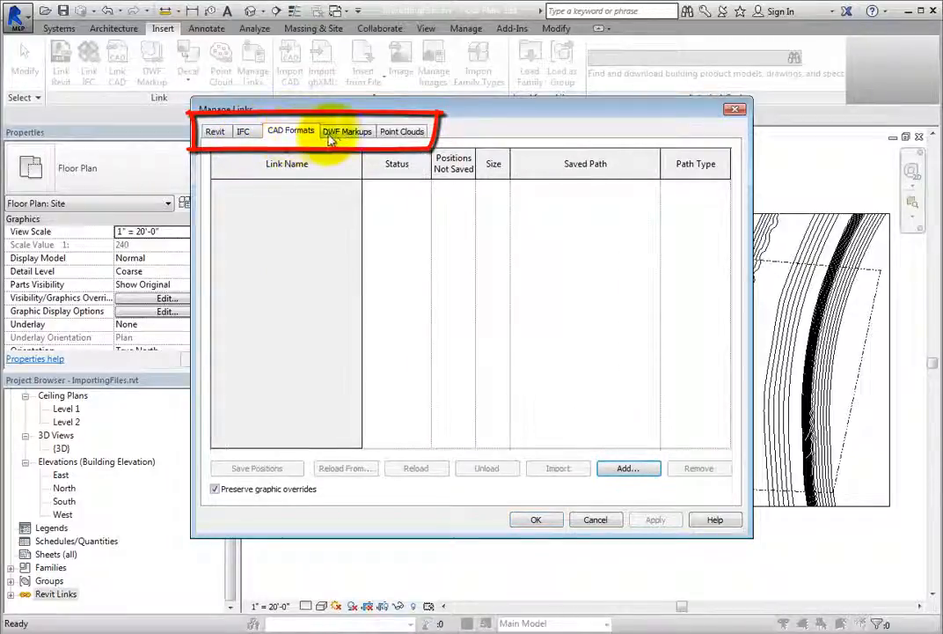
left_click(347, 130)
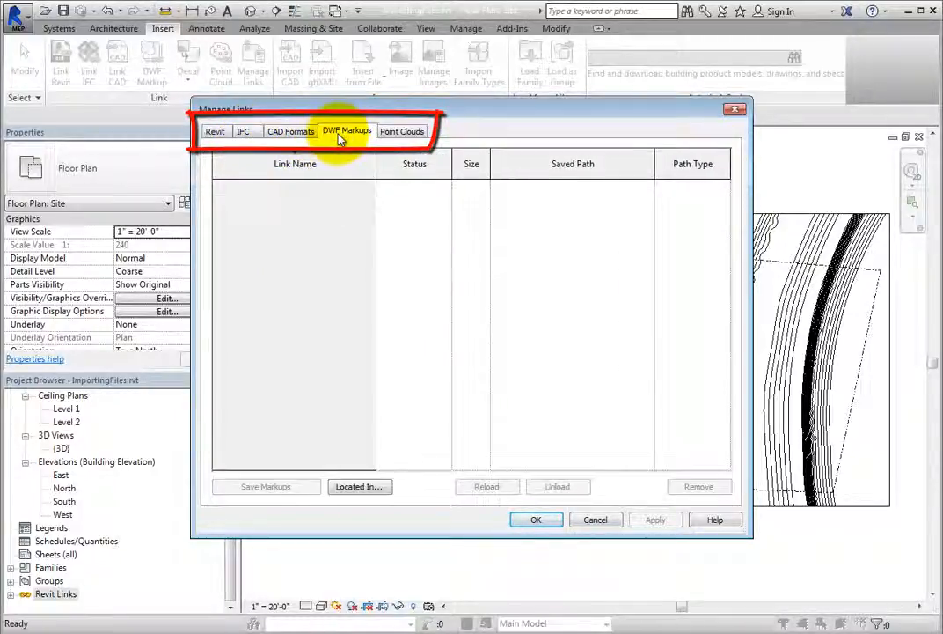
left_click(401, 130)
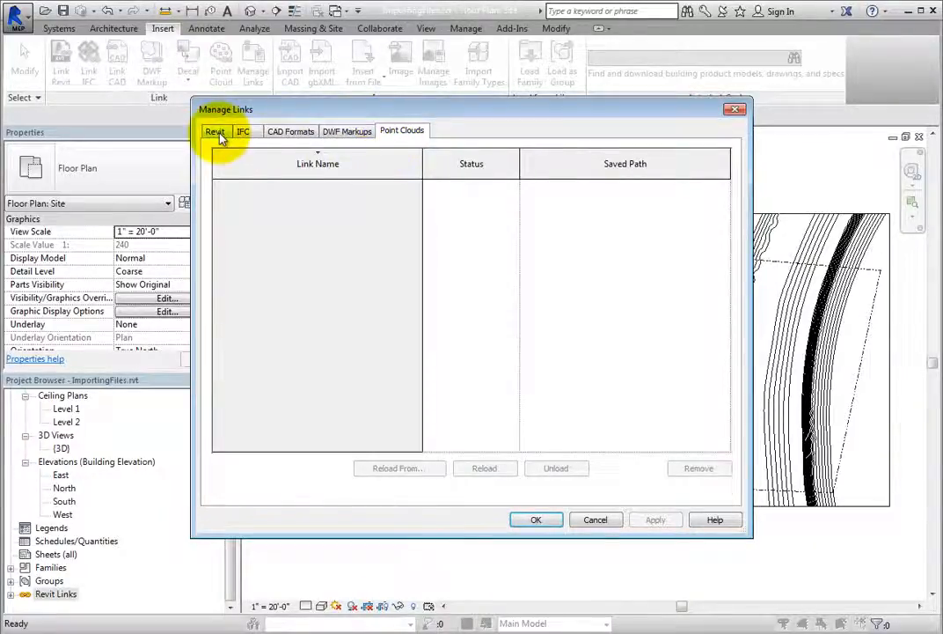
left_click(215, 130)
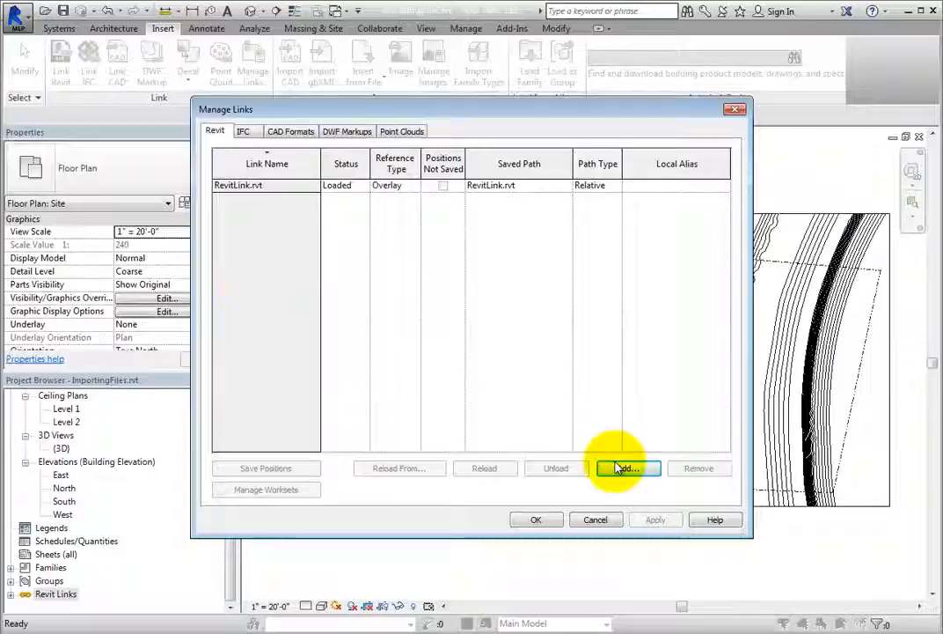
left_click(627, 468)
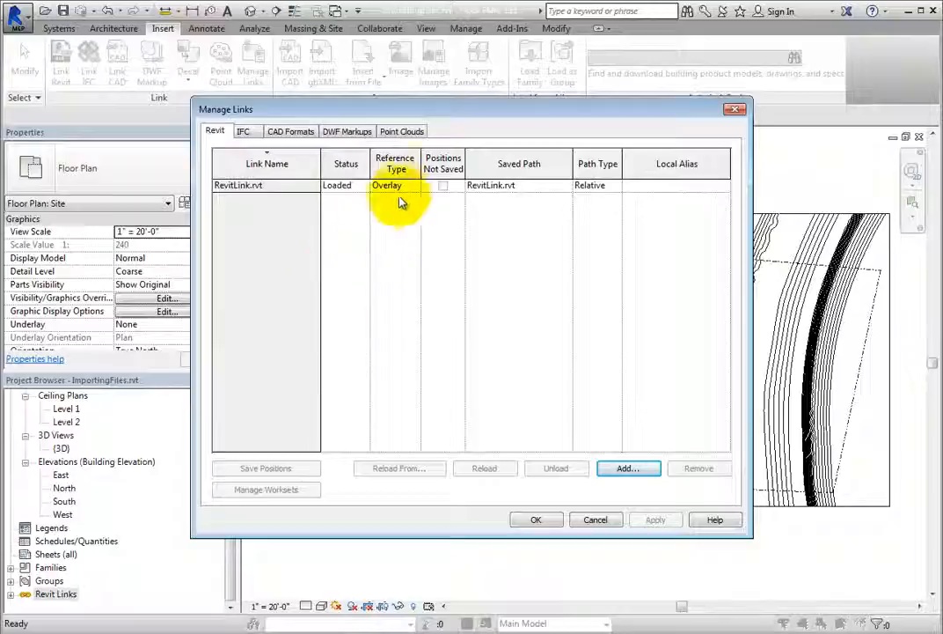
left_click(413, 185)
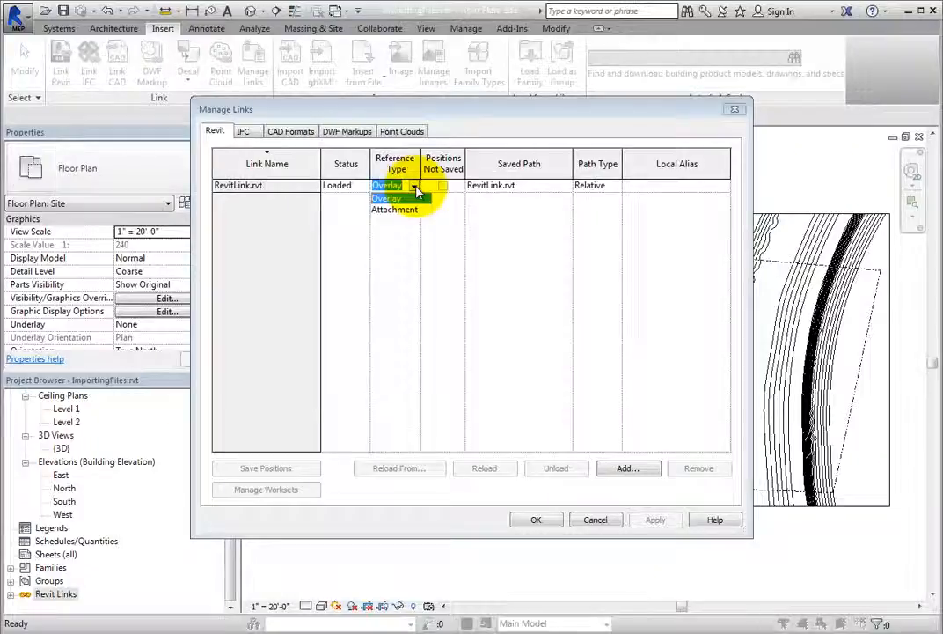
left_click(387, 185)
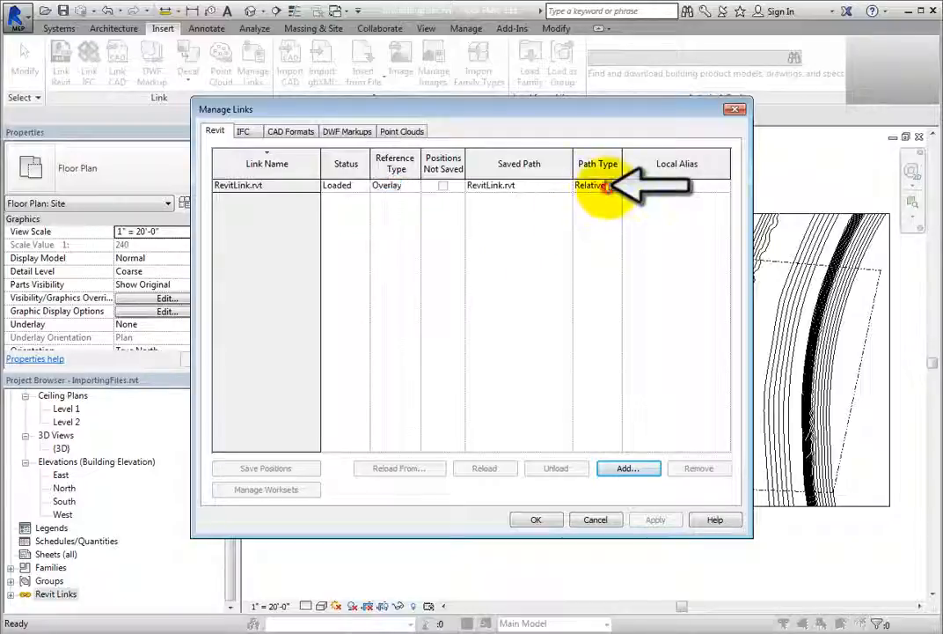
left_click(616, 185)
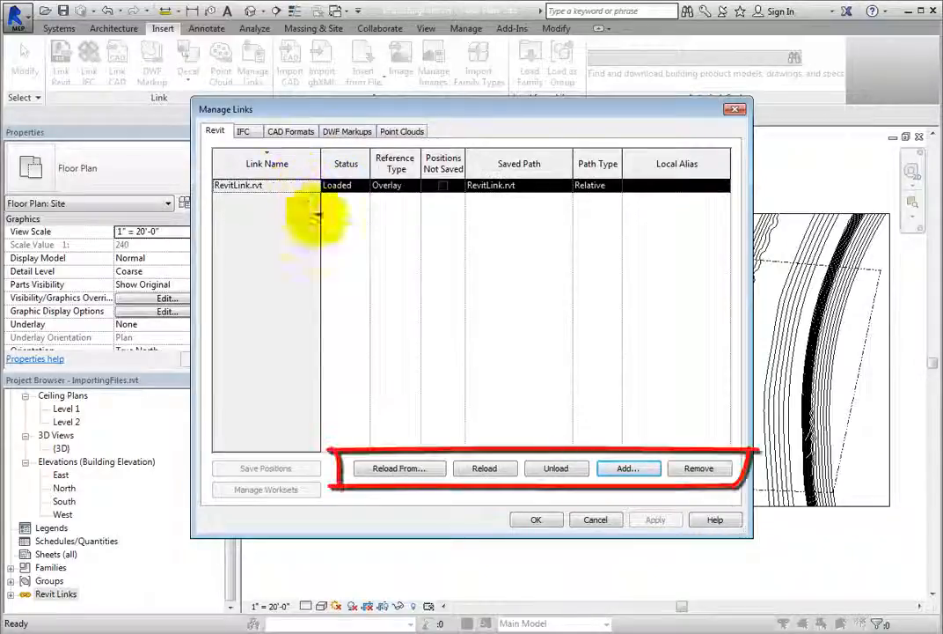
mouse_move(480, 395)
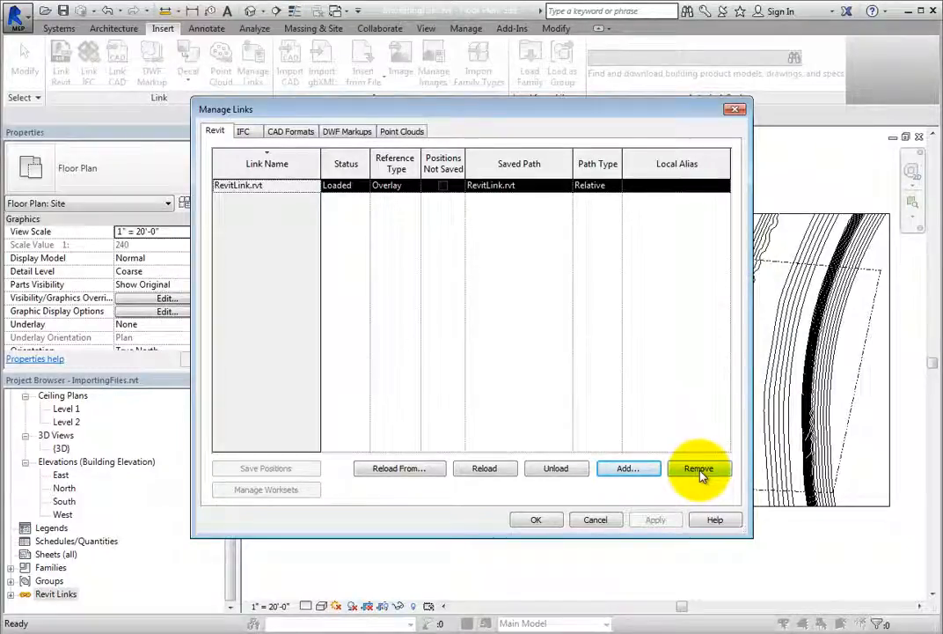
mouse_move(556, 468)
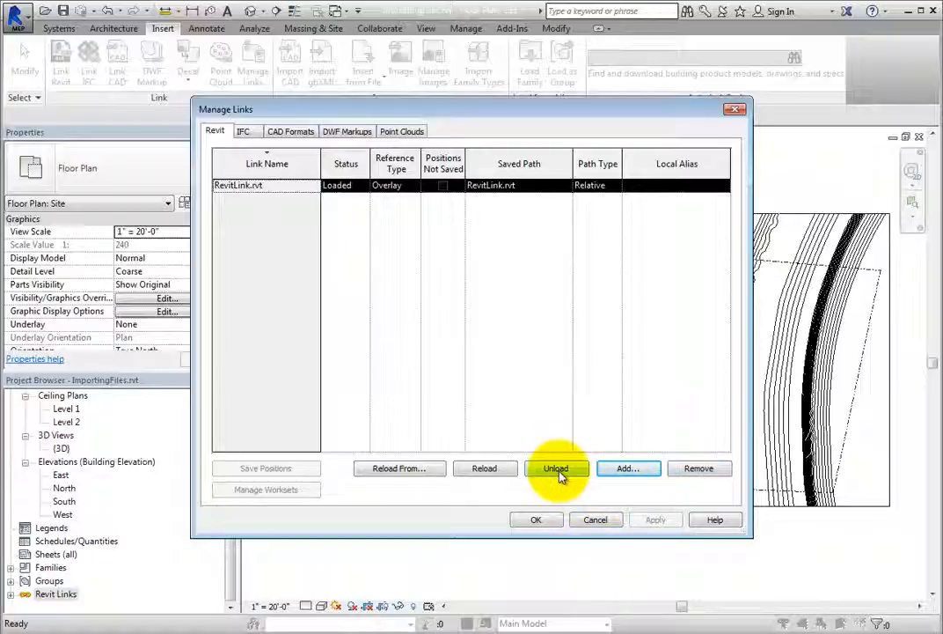
- Start unloading RevitLink.rvt, raising the warning that unloading cannot be undone
left_click(556, 468)
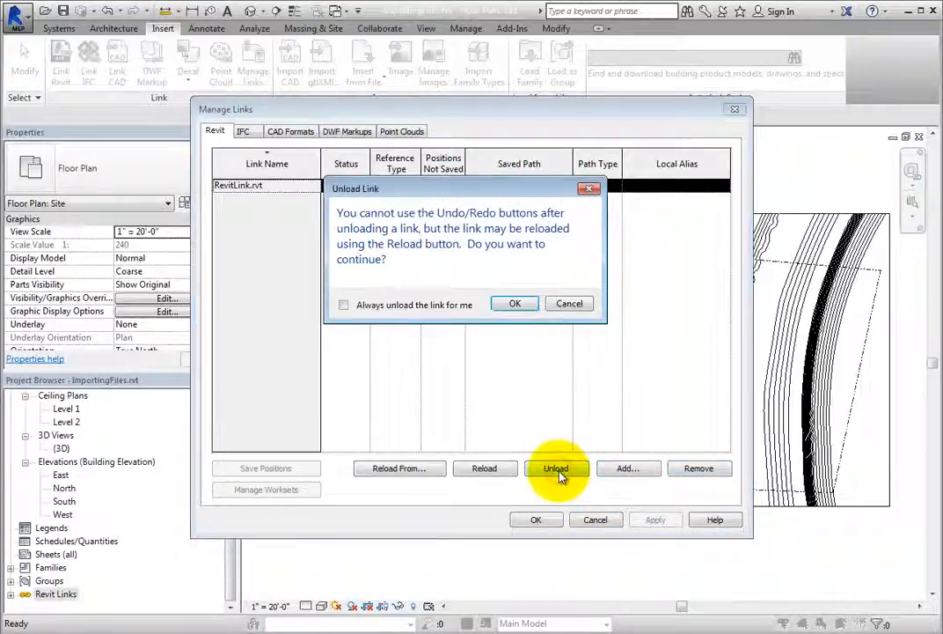
mouse_move(517, 370)
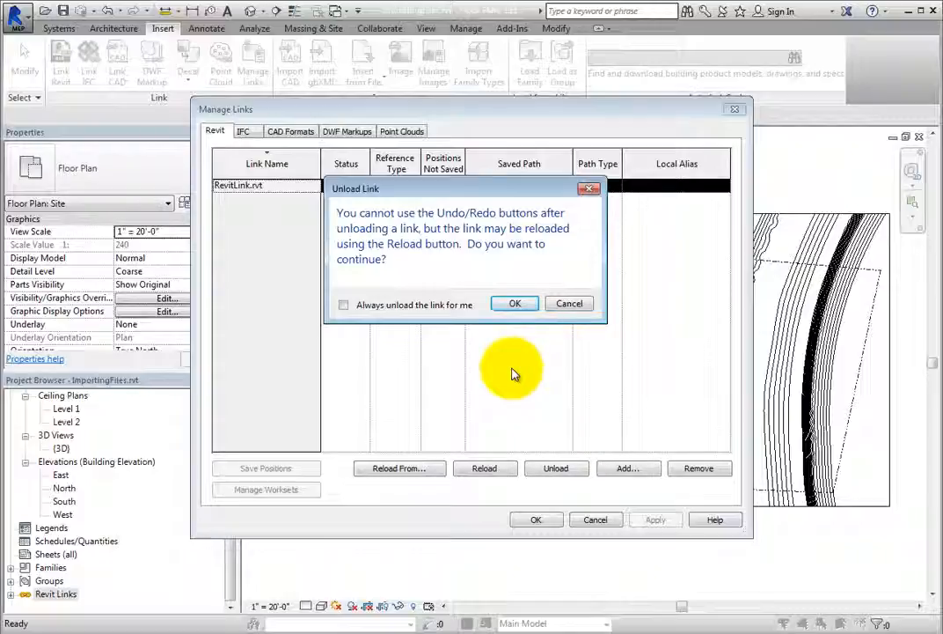
mouse_move(524, 338)
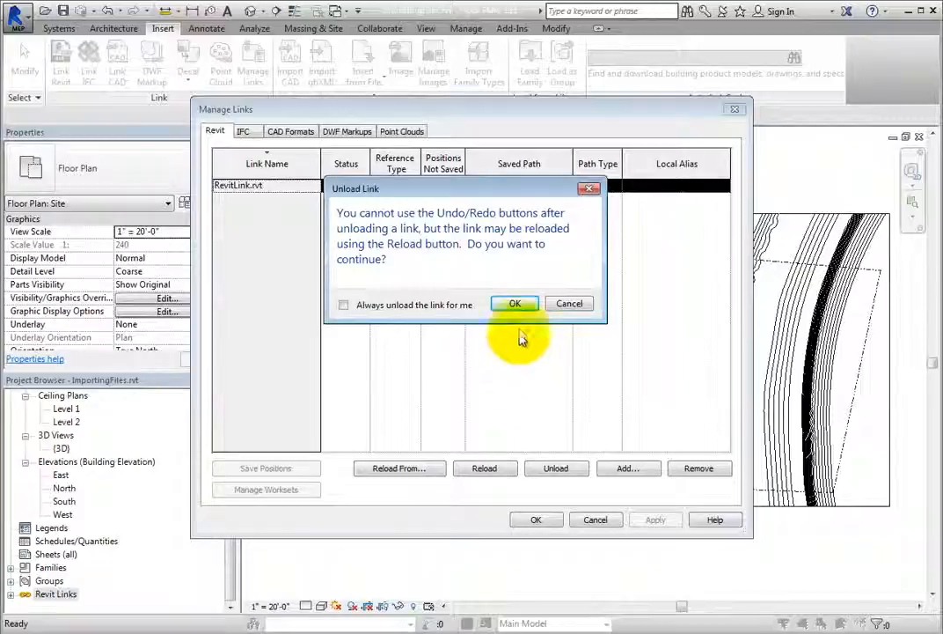
- Confirm the warning so RevitLink.rvt shows as Not Loaded
left_click(514, 302)
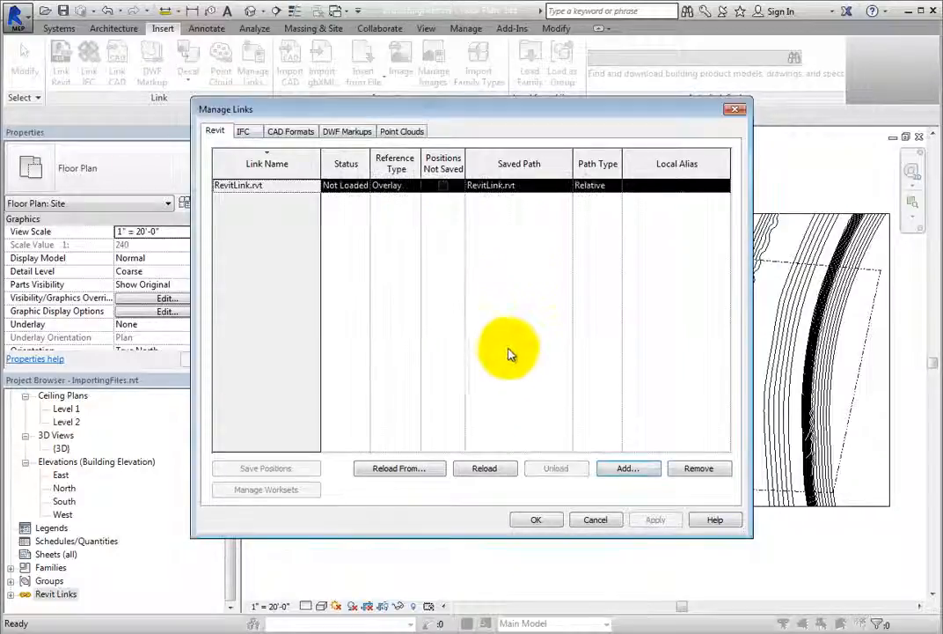
mouse_move(503, 365)
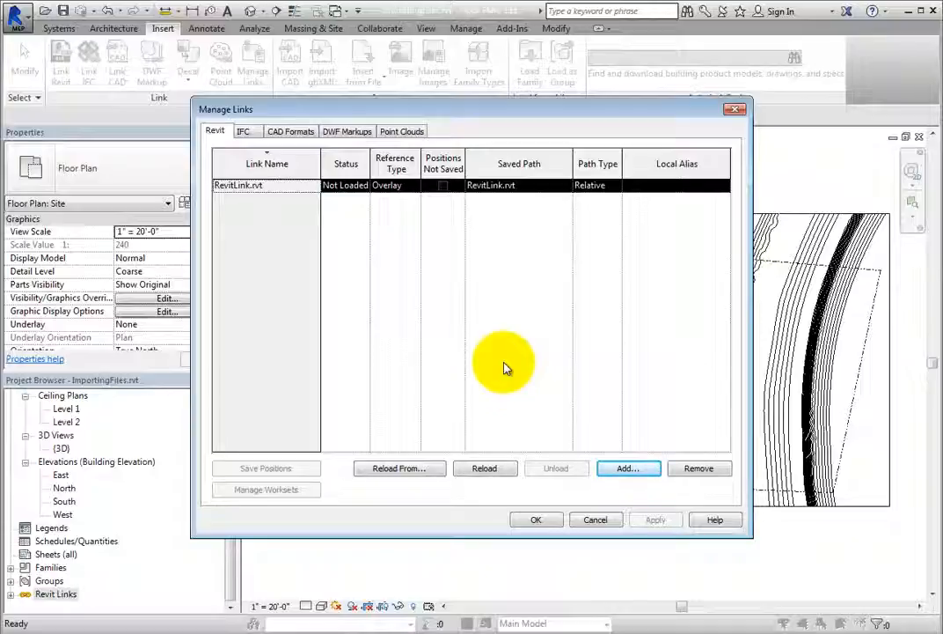
- View the site plan without the building, then reopen Manage Links and select RevitLink.rvt
left_click(535, 519)
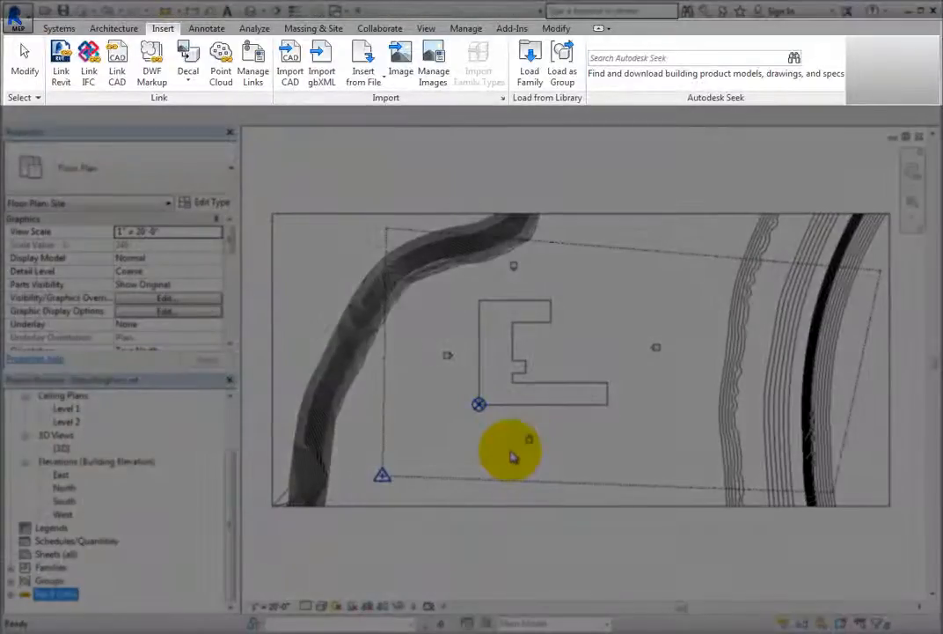
left_click(466, 29)
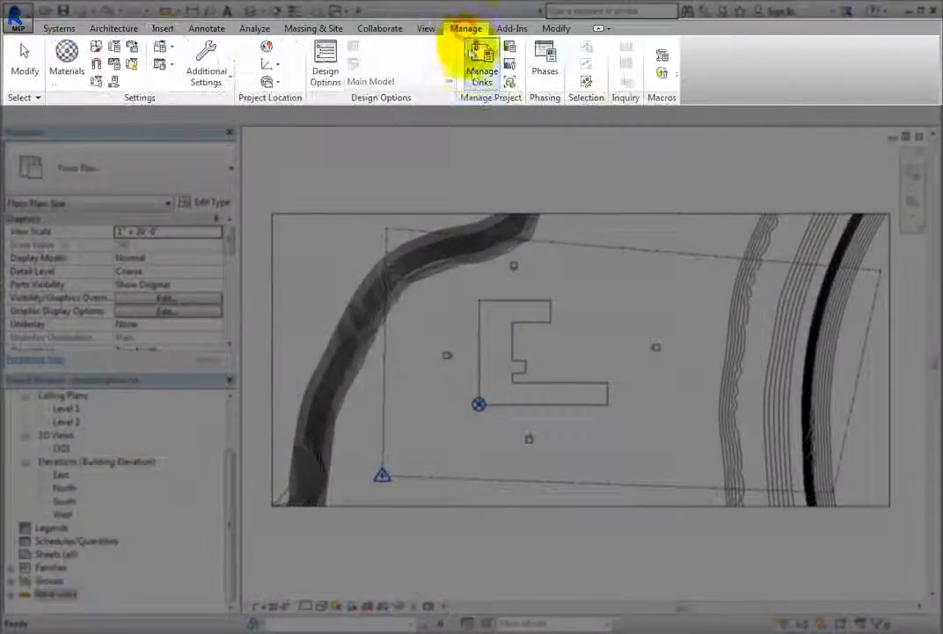
left_click(482, 67)
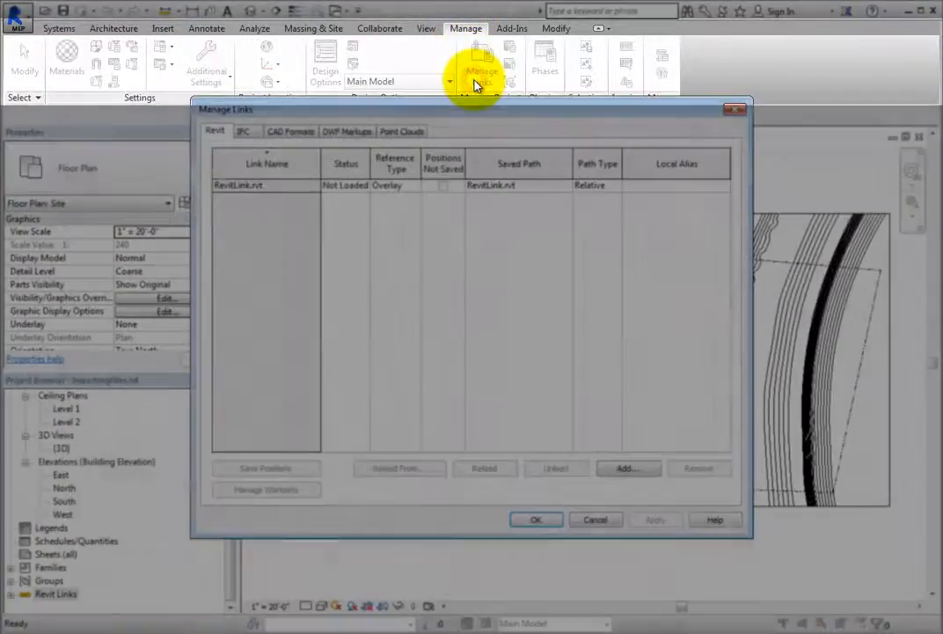
left_click(237, 185)
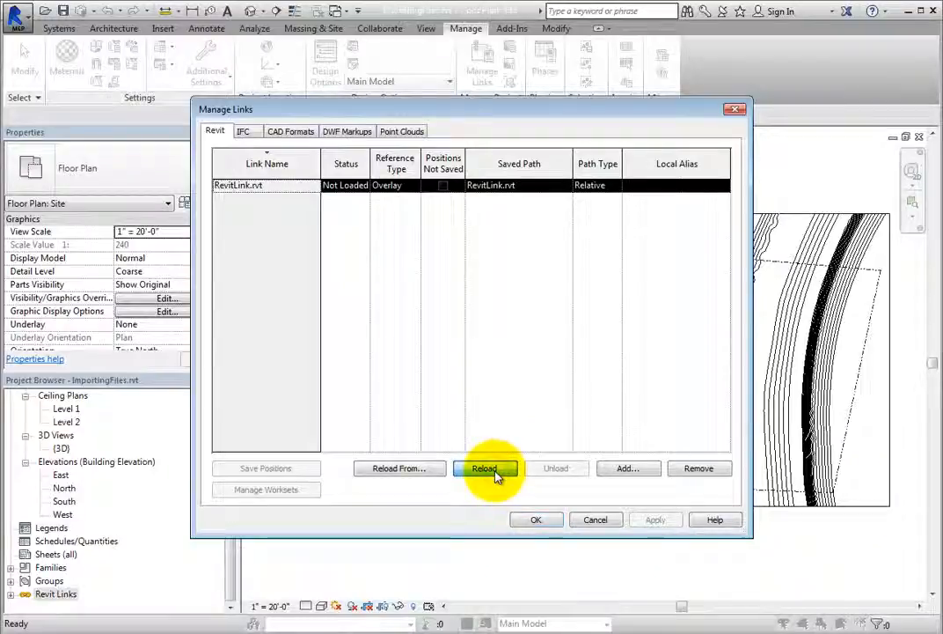
- Reload the link from RevitLink.rvt so its status is Loaded and the building reappears on the plan
left_click(484, 469)
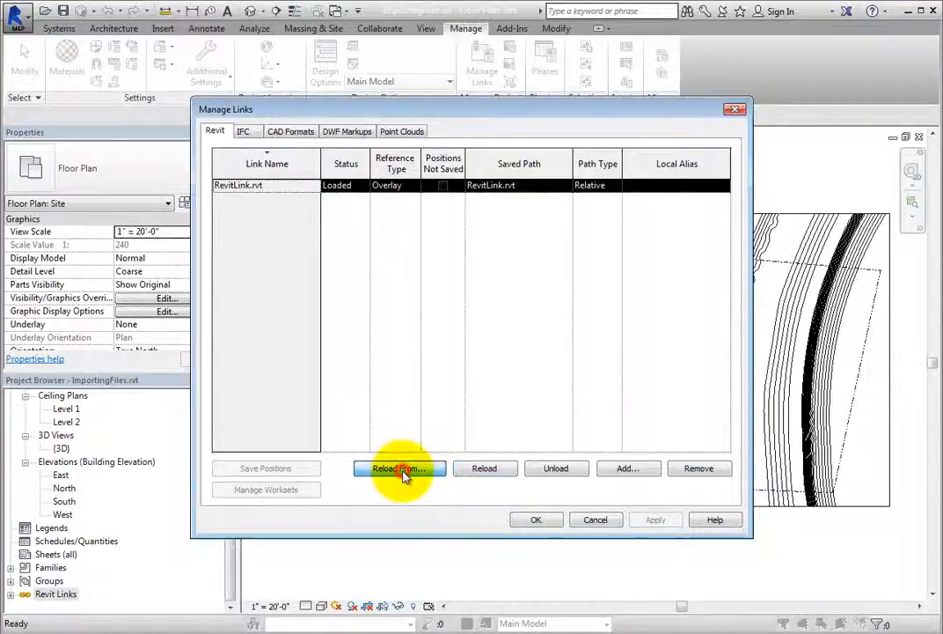
left_click(399, 469)
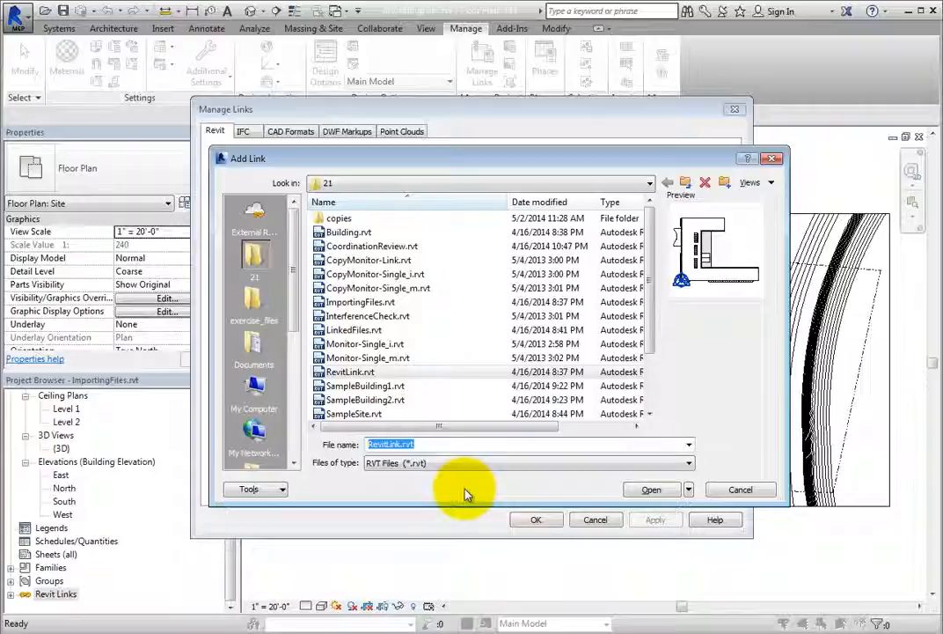
left_click(366, 371)
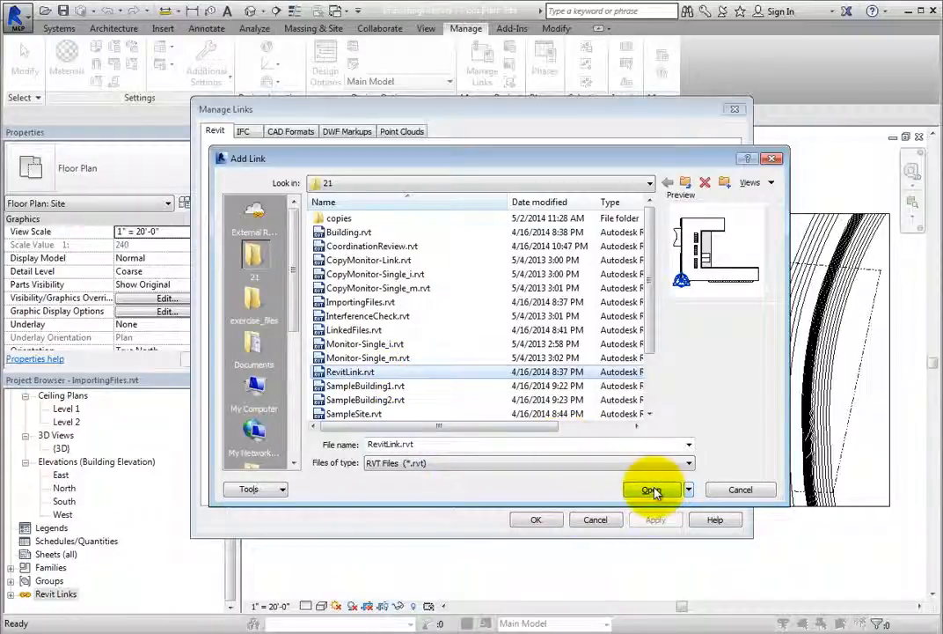
left_click(650, 489)
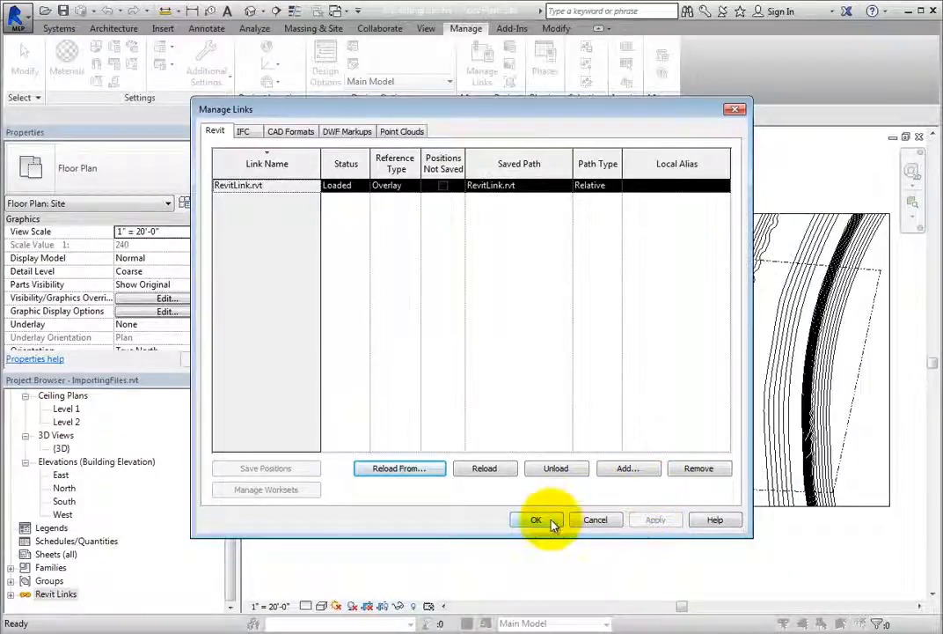
left_click(535, 519)
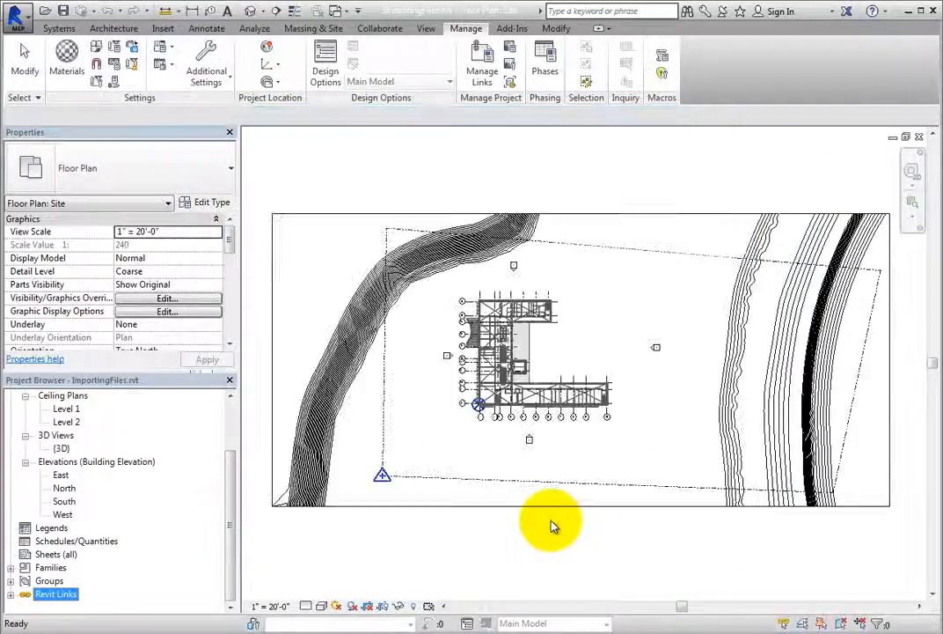